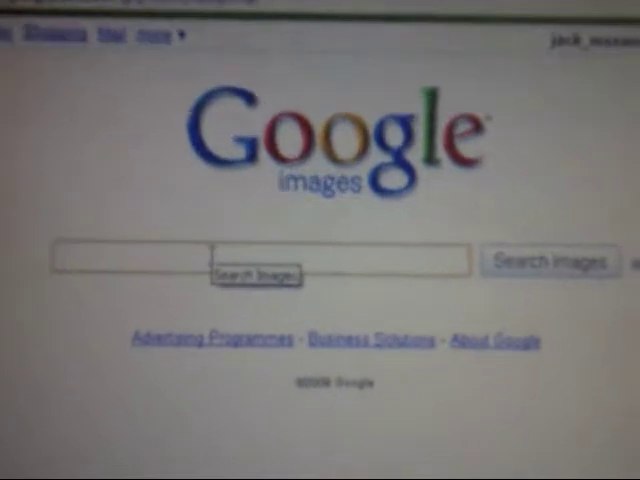
{"action": "type", "text": "mi"}
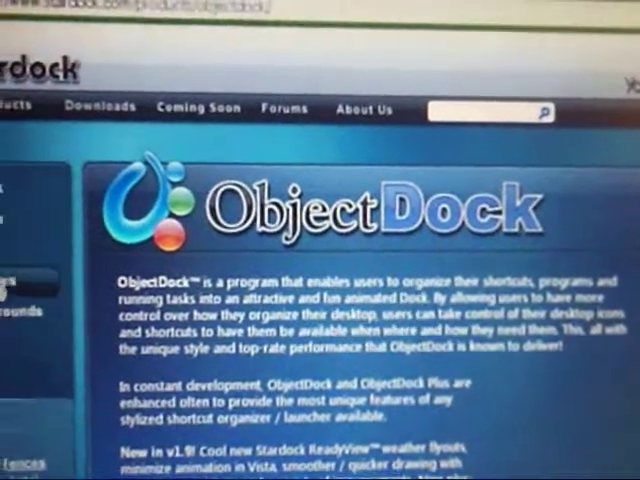
{"action": "scroll", "scroll_direction": "down", "scroll_amount": 3}
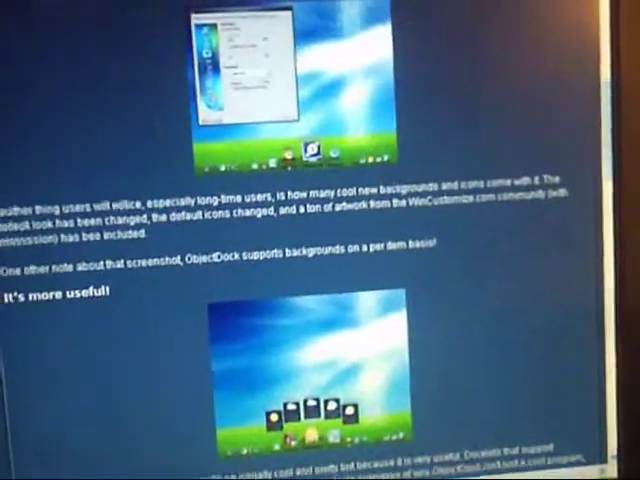